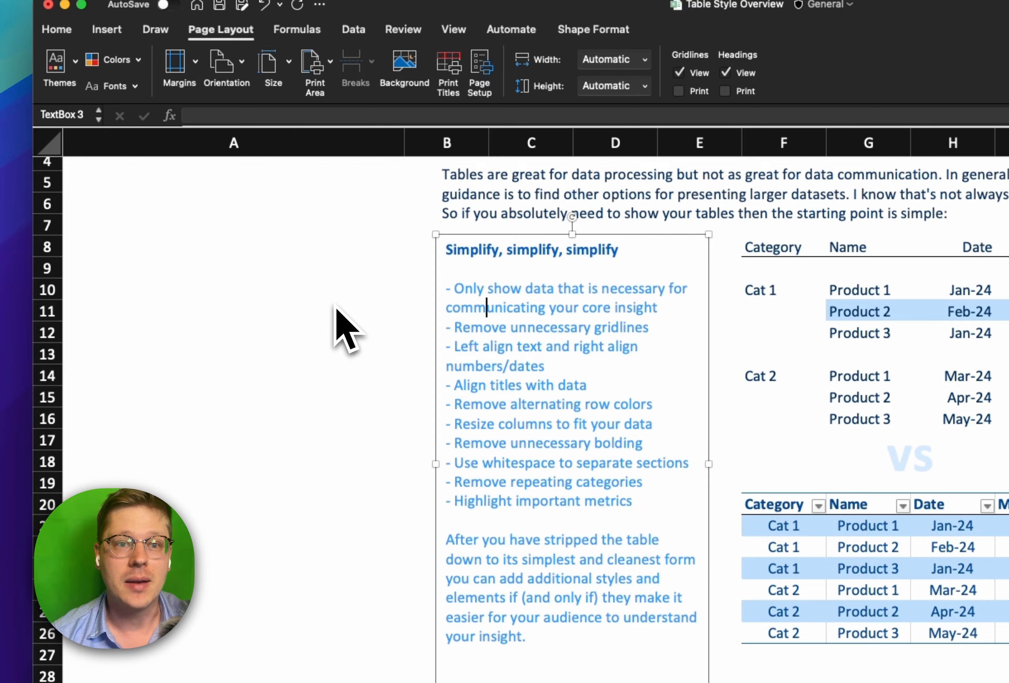
mouse_move(306, 315)
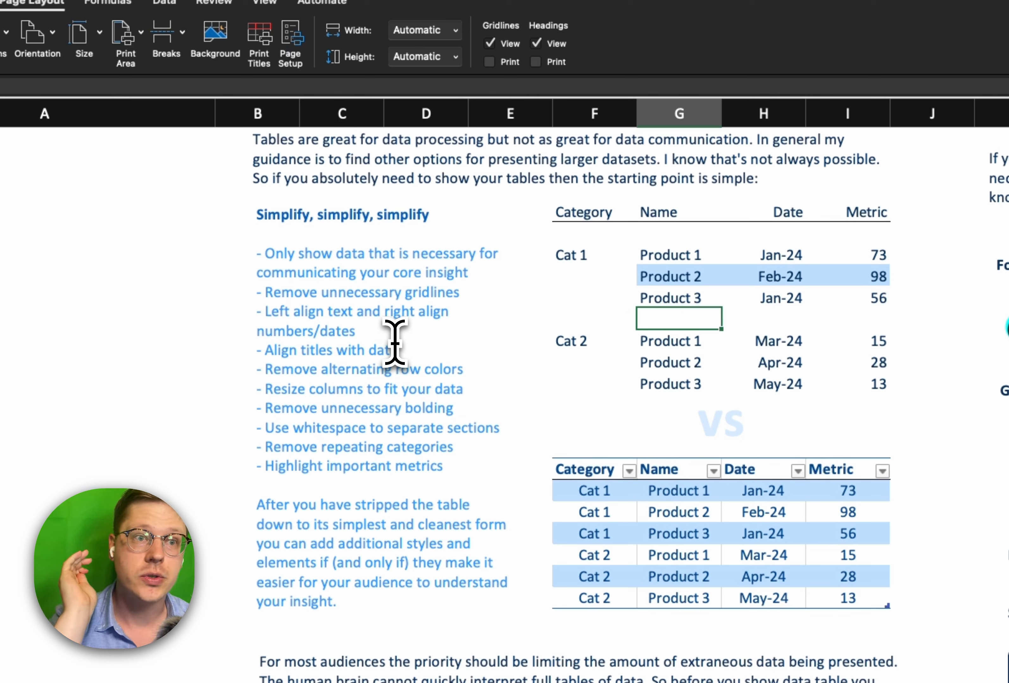
mouse_move(274, 264)
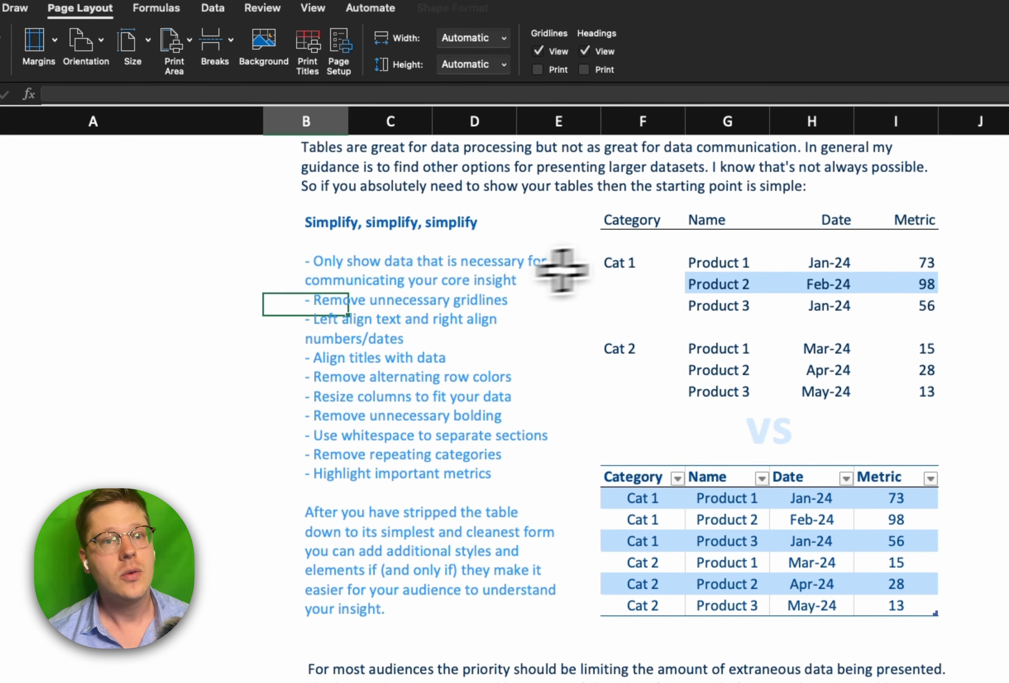
scroll(down, 3)
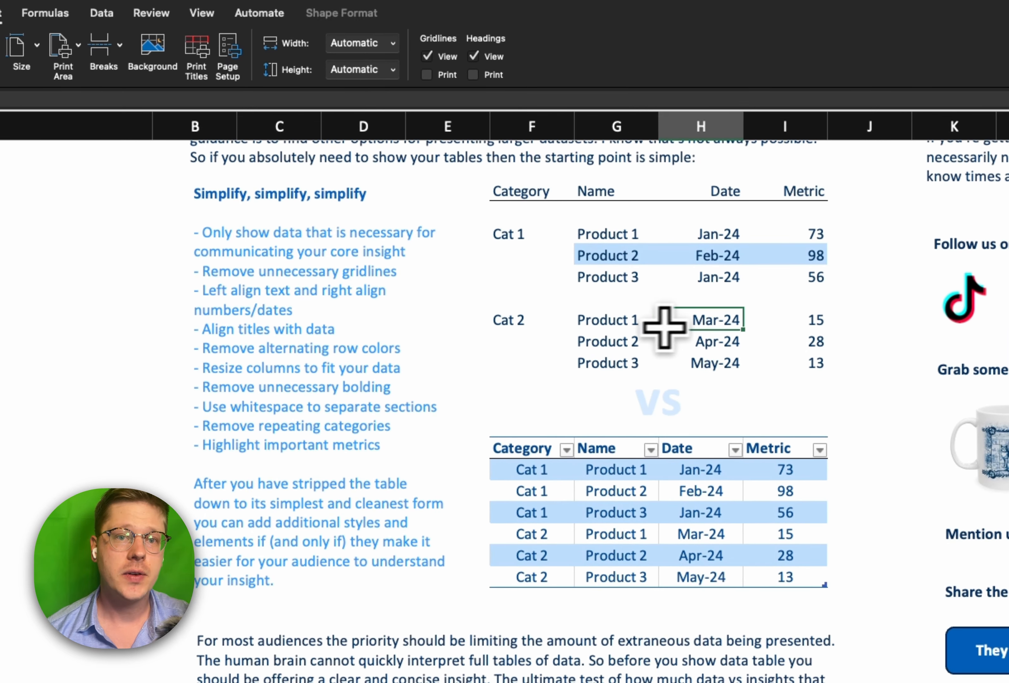
click(615, 341)
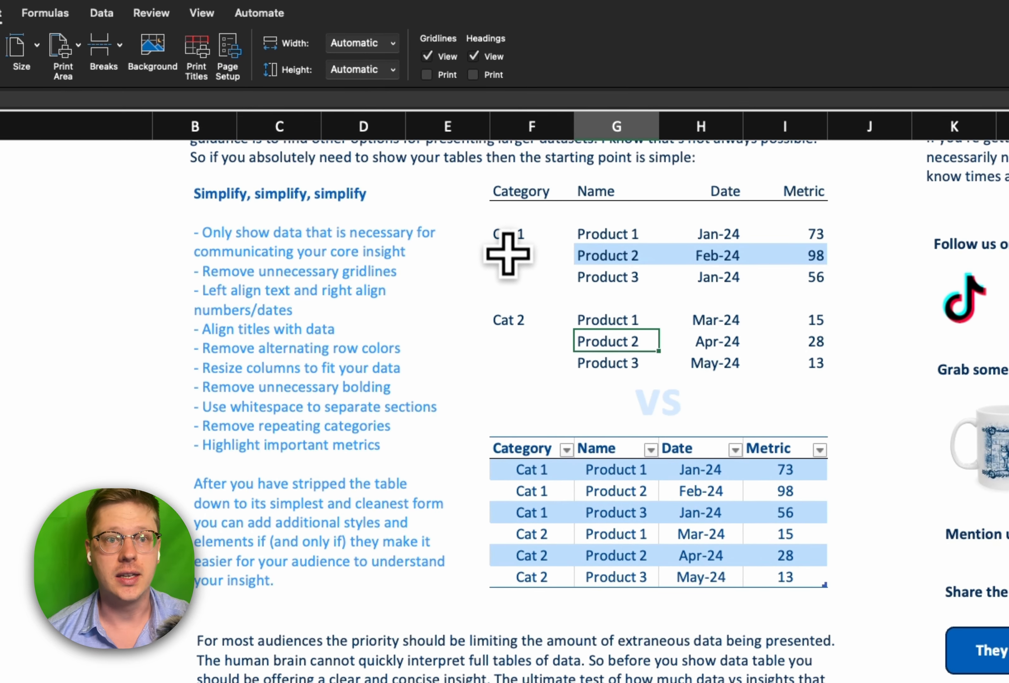
click(531, 233)
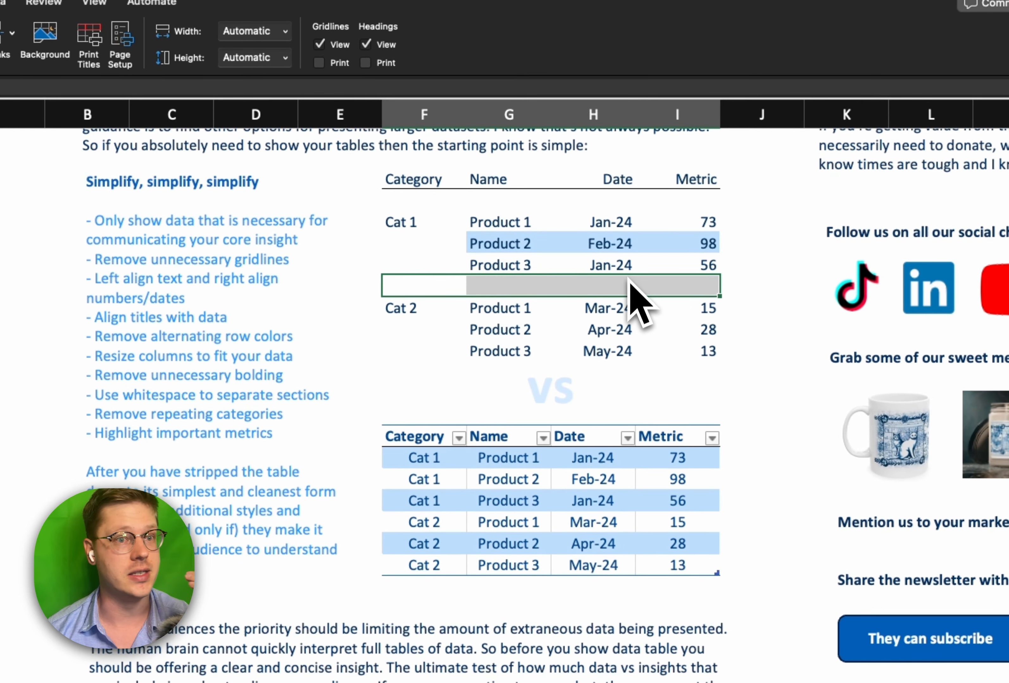
mouse_move(416, 233)
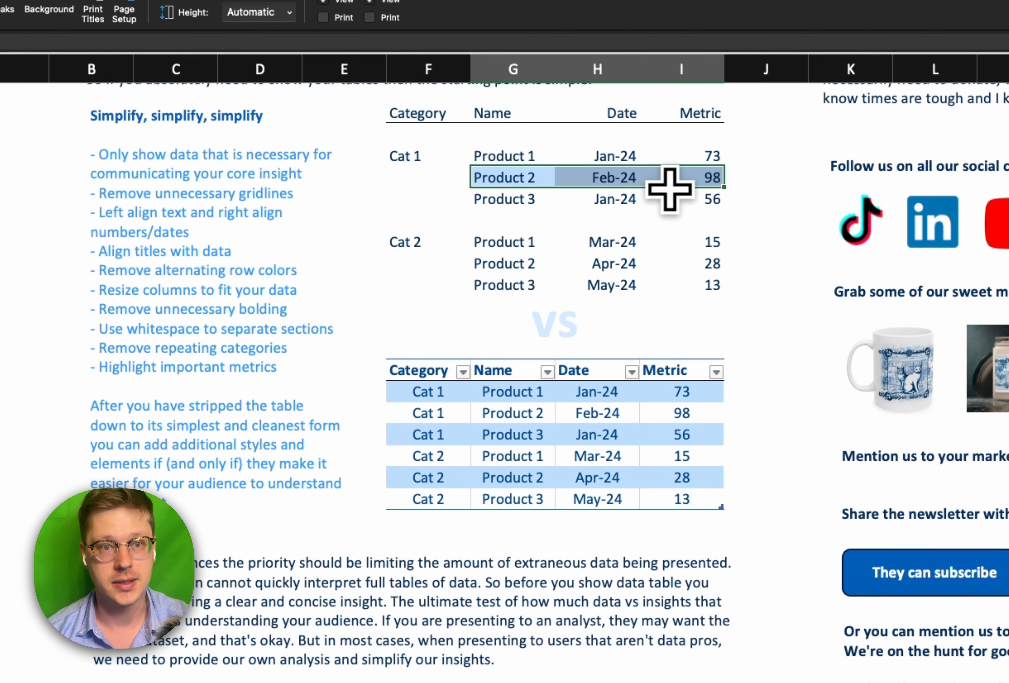
scroll(down, 3)
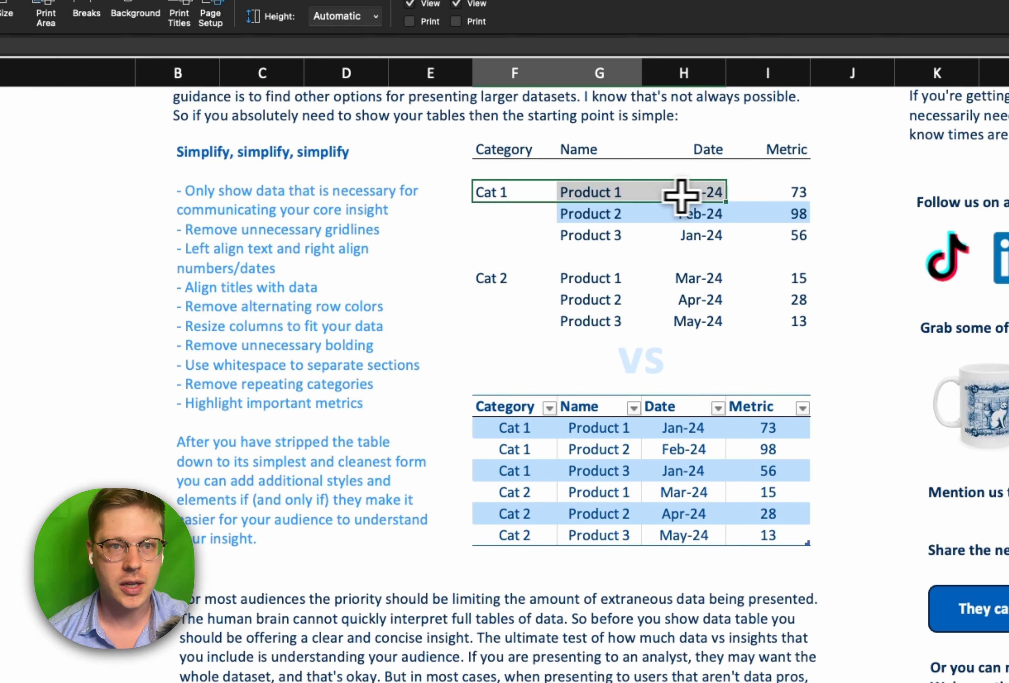
scroll(down, 3)
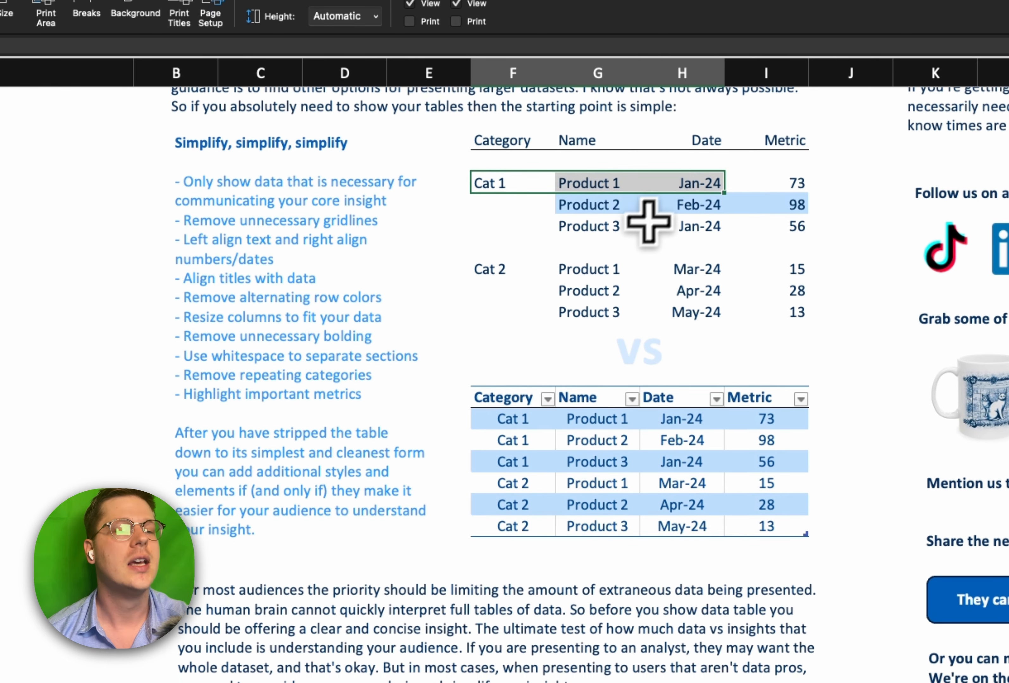
click(596, 247)
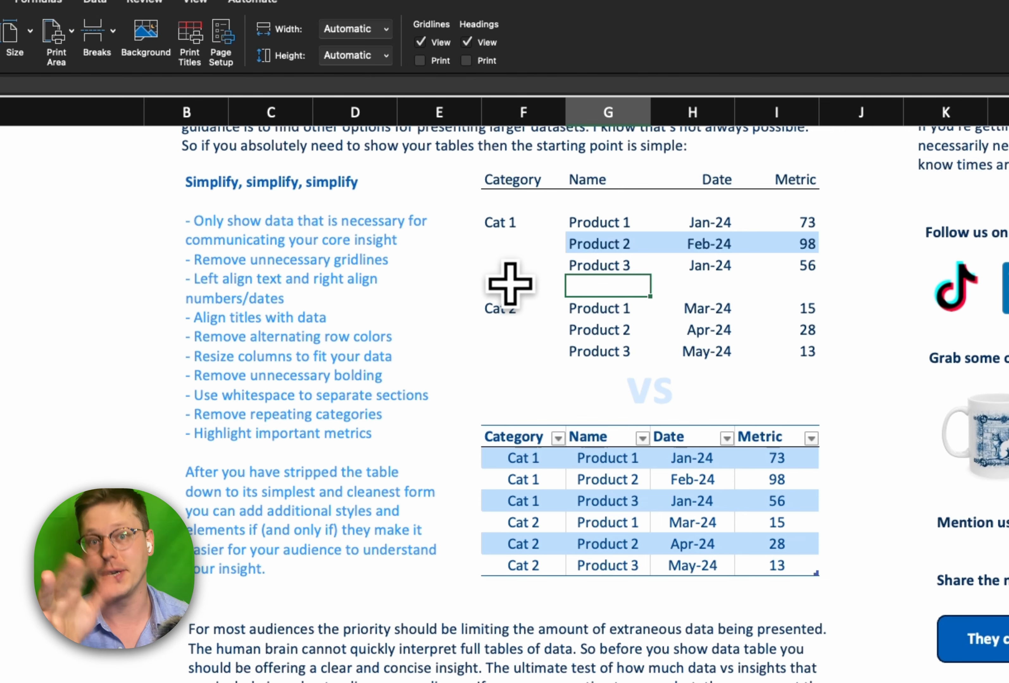
scroll(down, 3)
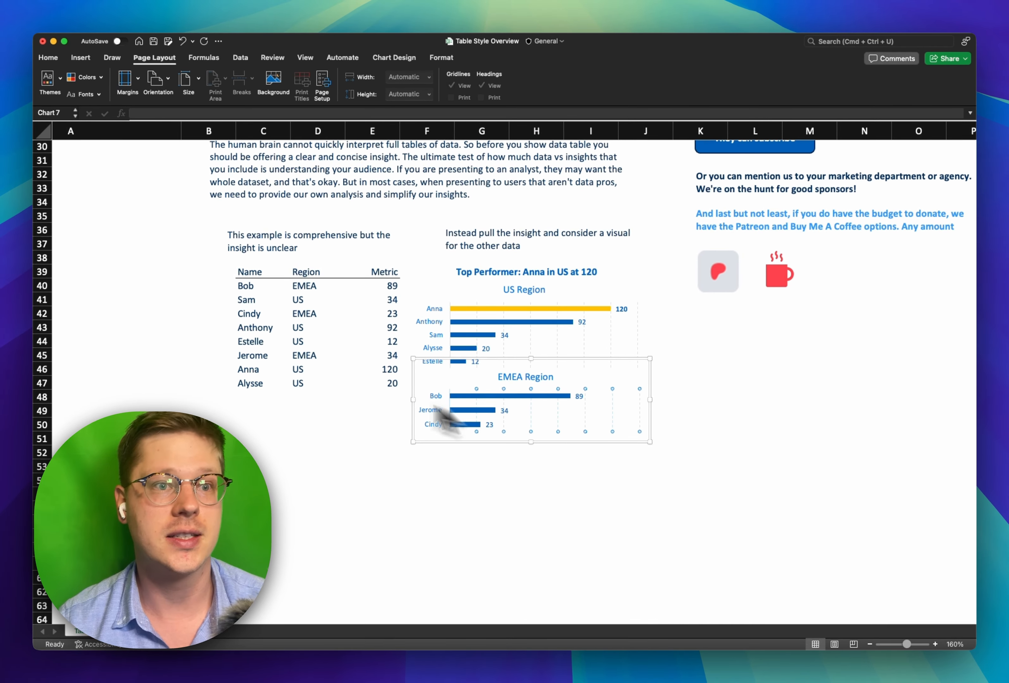
mouse_move(569, 336)
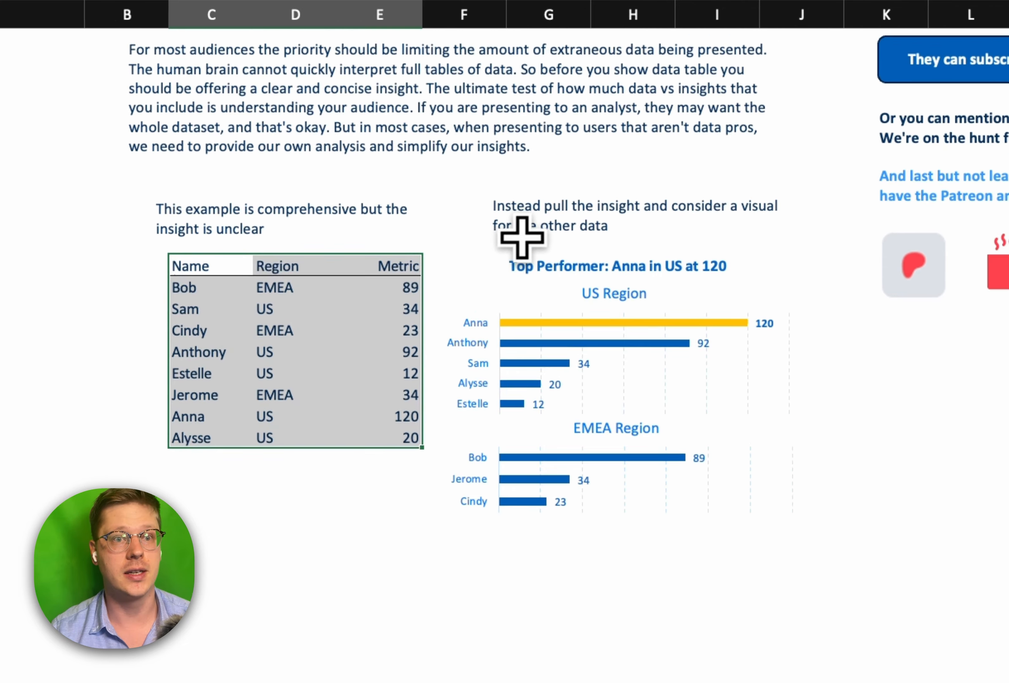
scroll(up, 3)
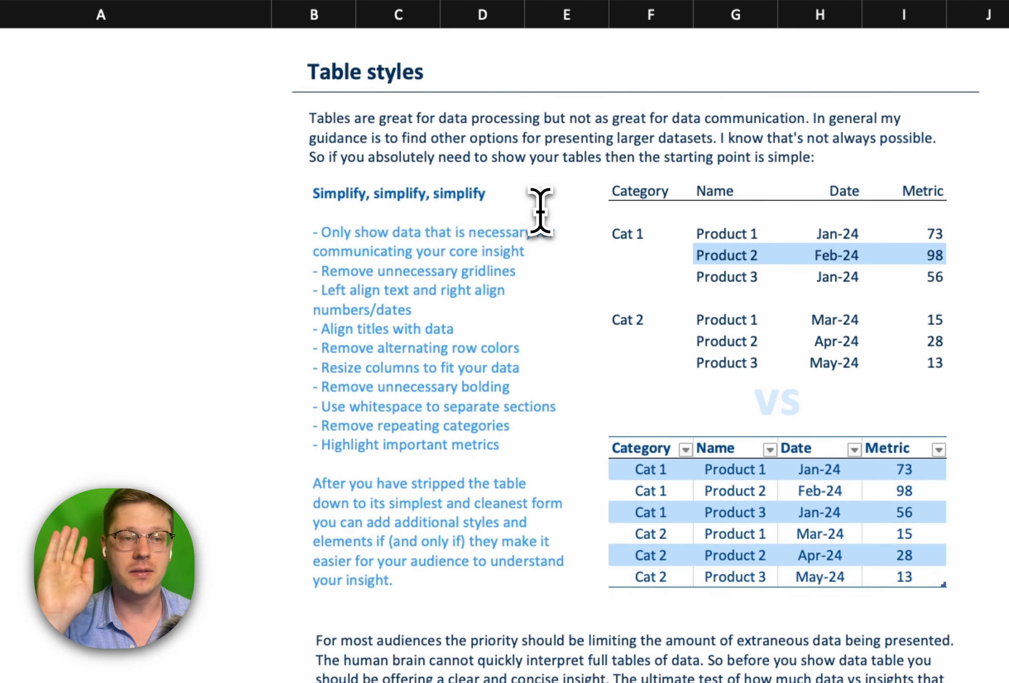